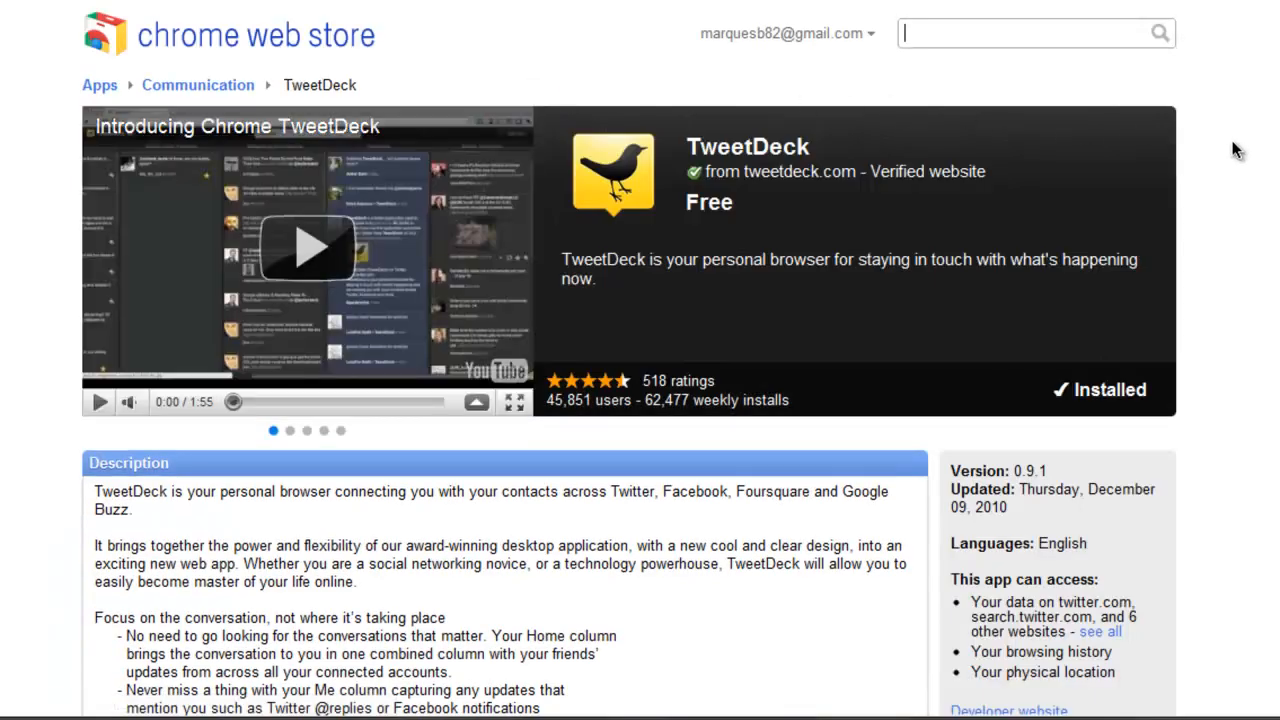
Step: Scroll the TweetDeck store page, then show TweetDeck among the apps on a new tab
scroll("down", 3)
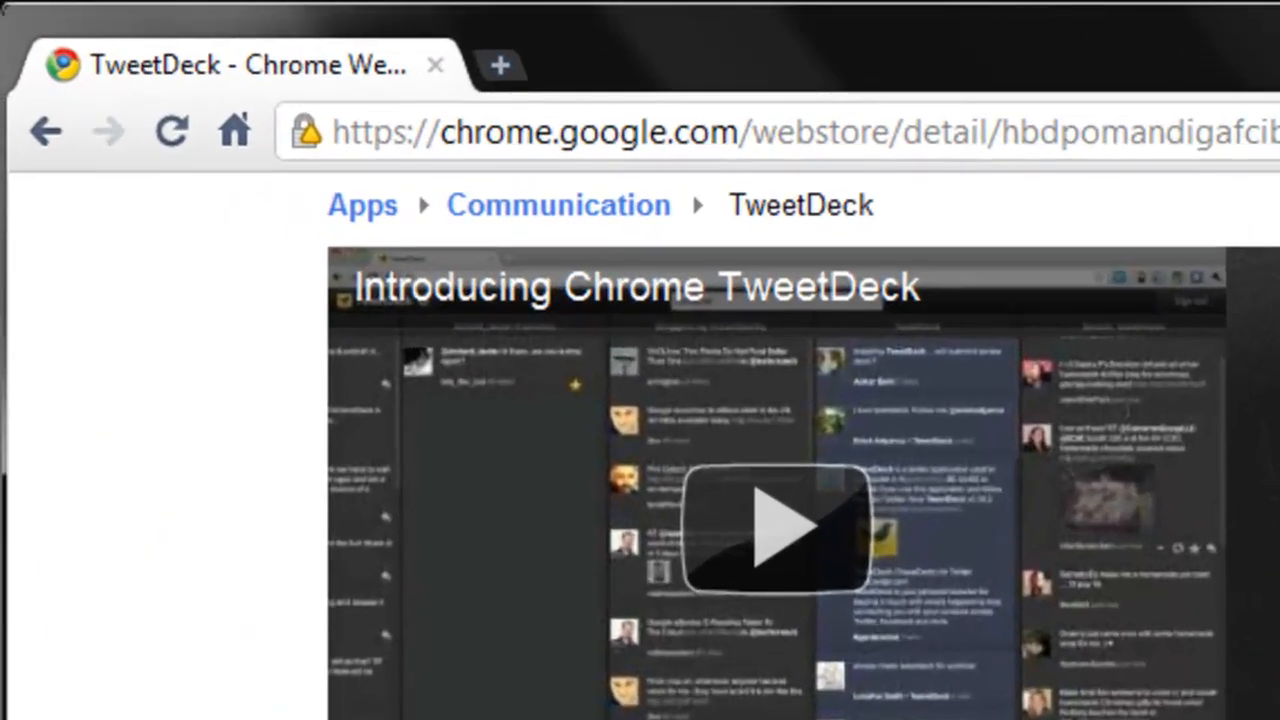
left_click(500, 65)
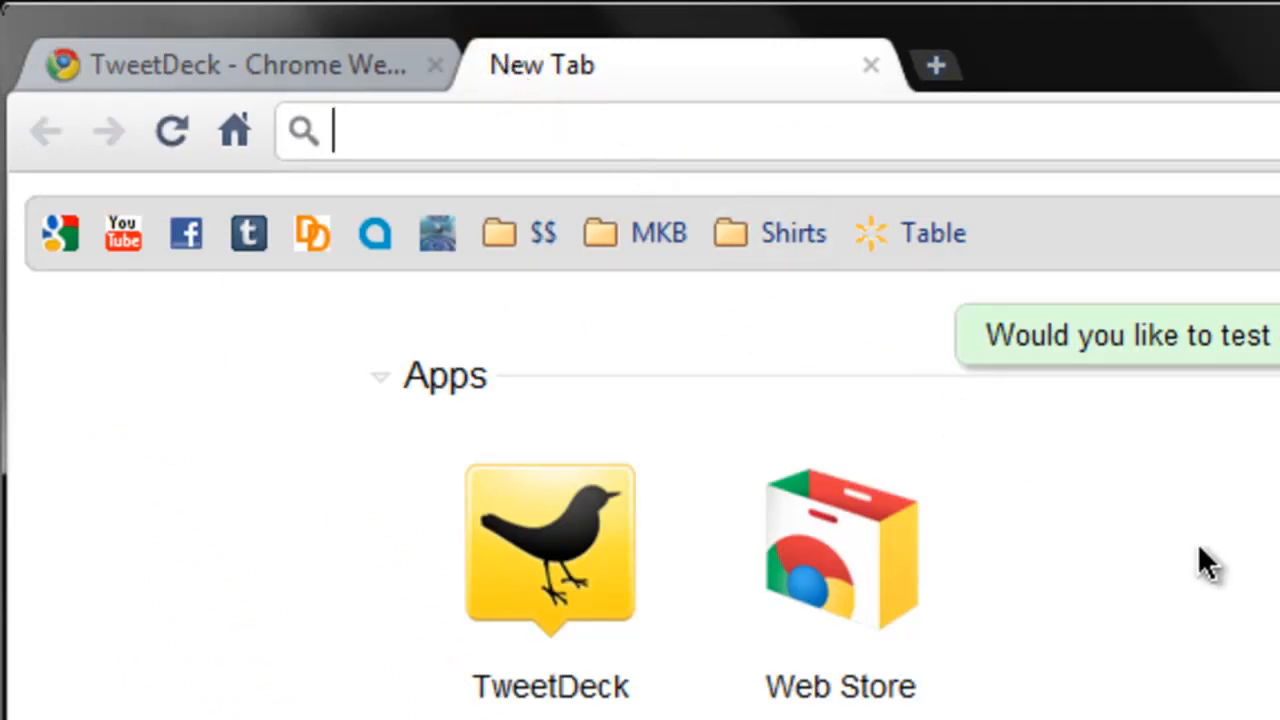
left_click(549, 547)
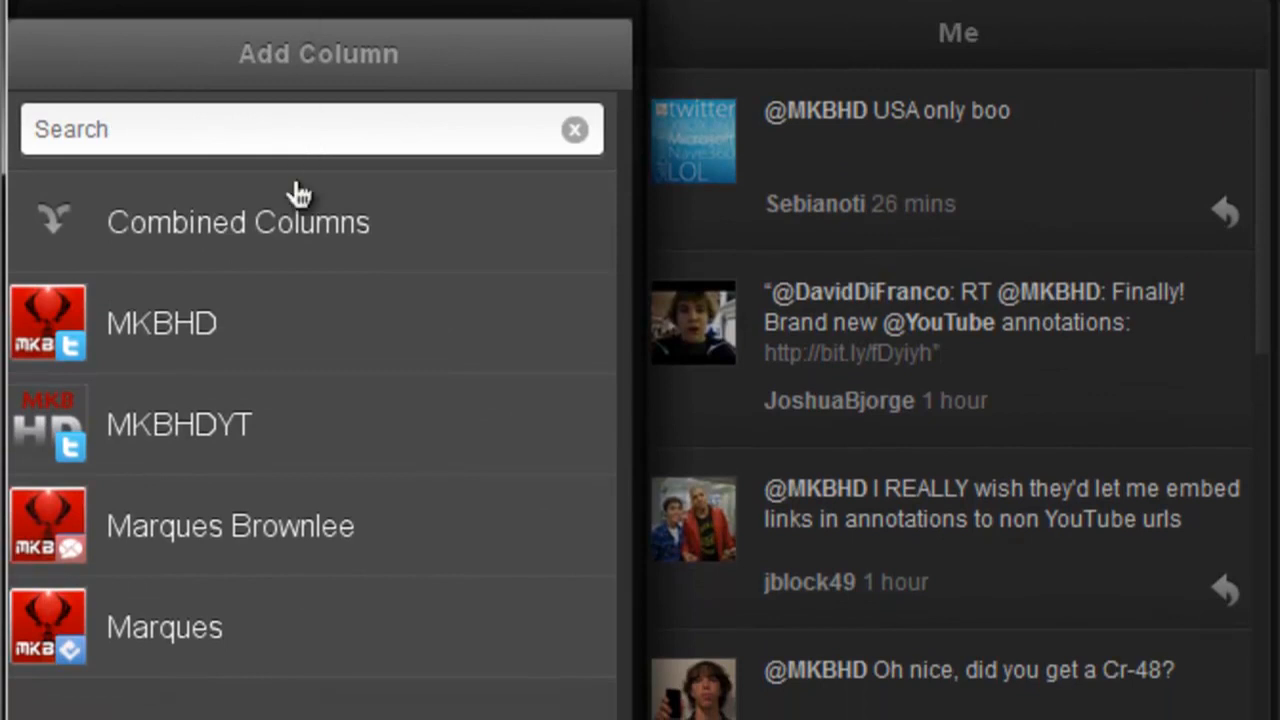
Step: Show the MKBHD account's column choices and preview its Favorites feed
left_click(161, 322)
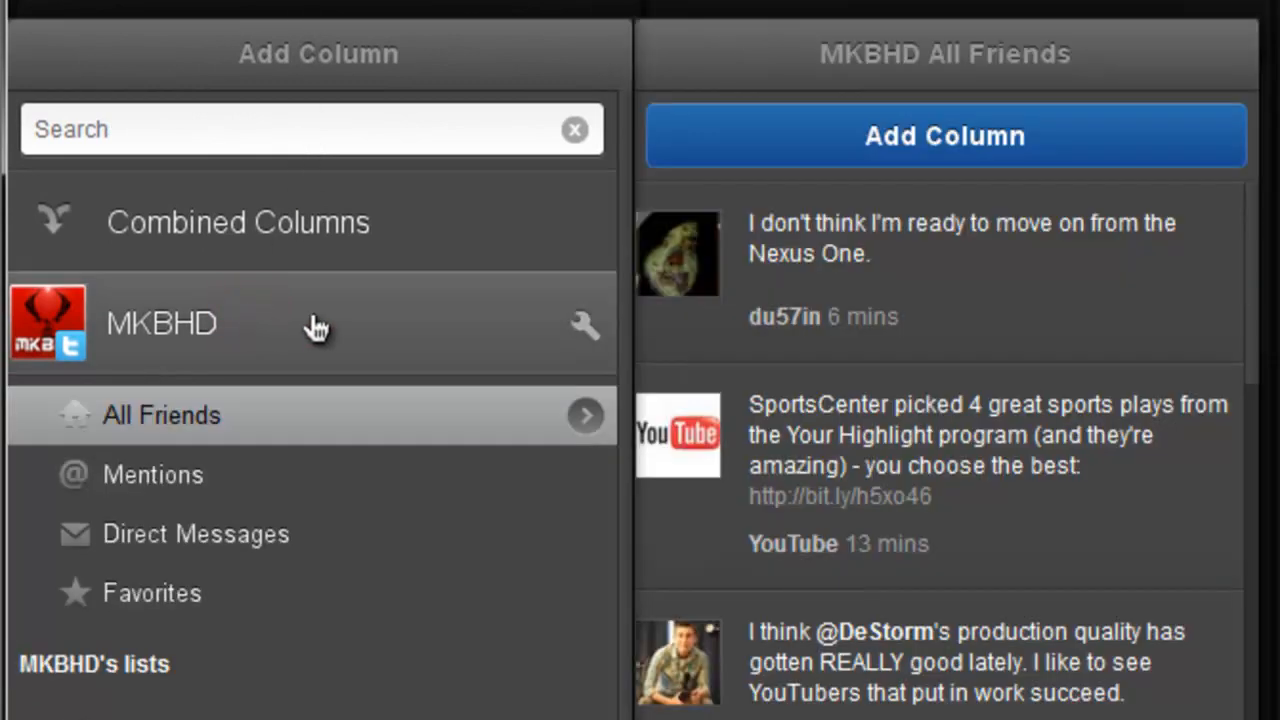
mouse_move(185, 615)
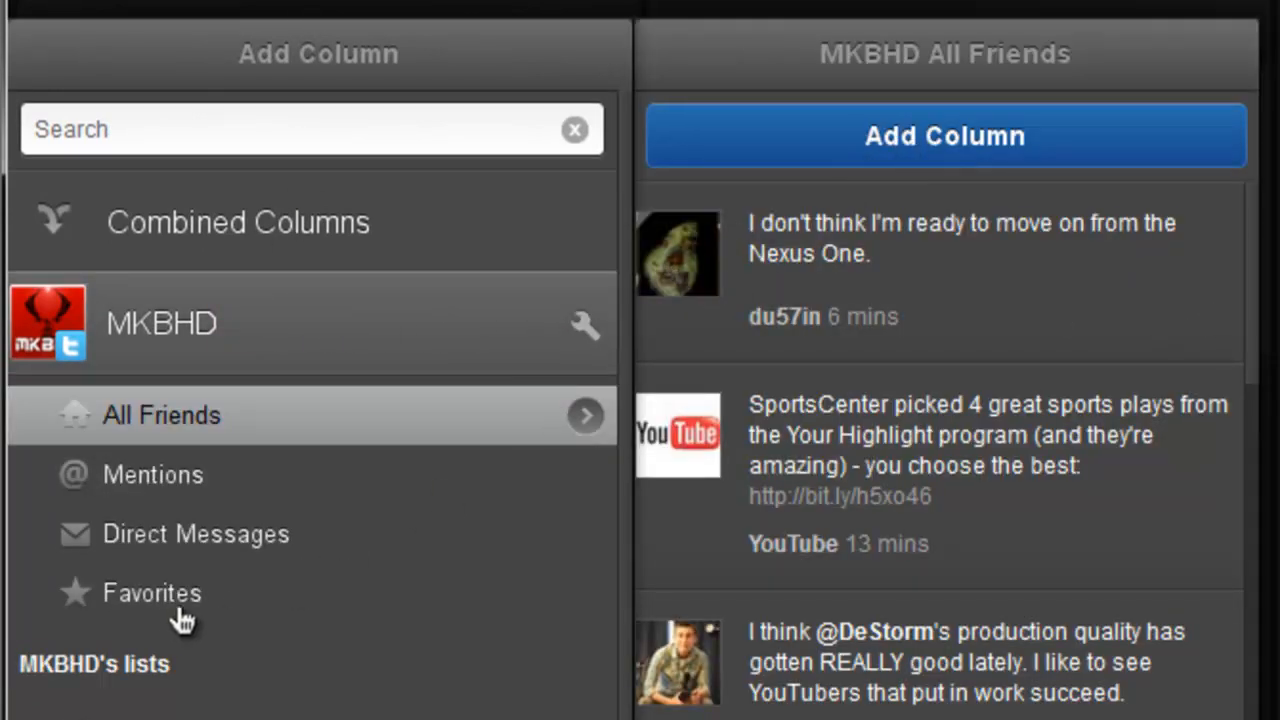
left_click(151, 592)
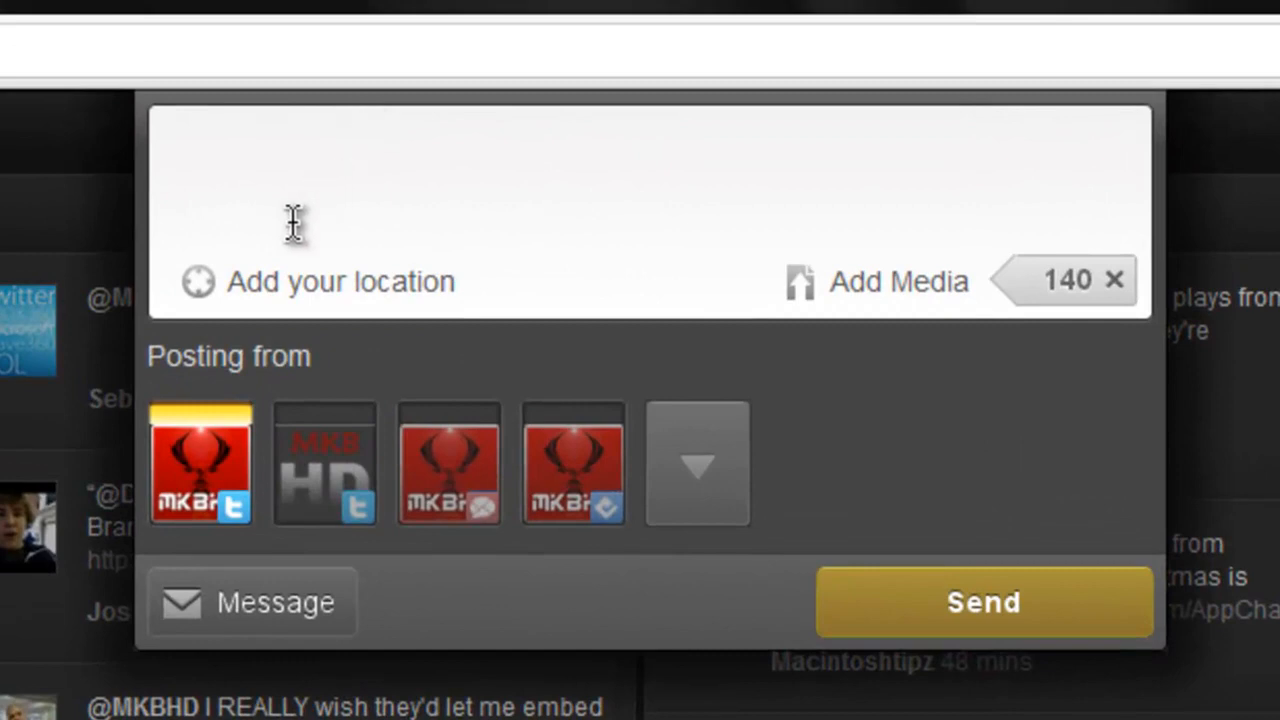
mouse_move(870, 282)
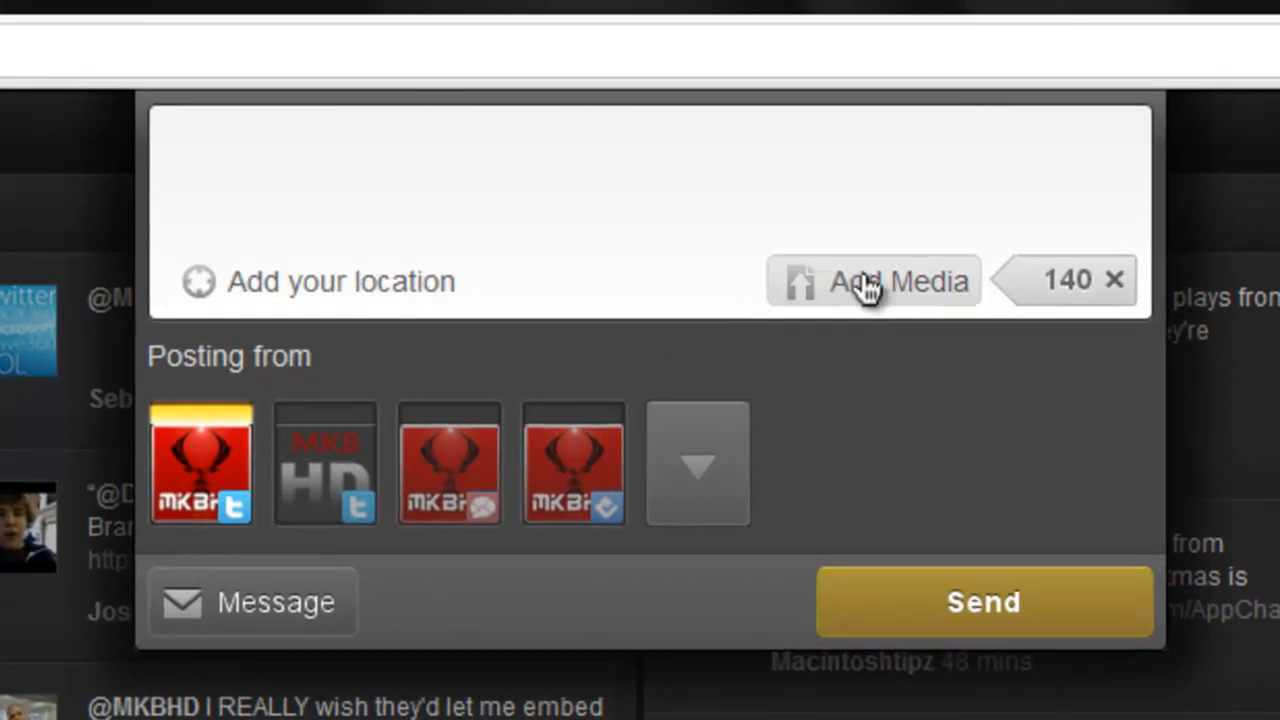
Step: Try attaching media to the tweet, then cancel without attaching anything
left_click(871, 281)
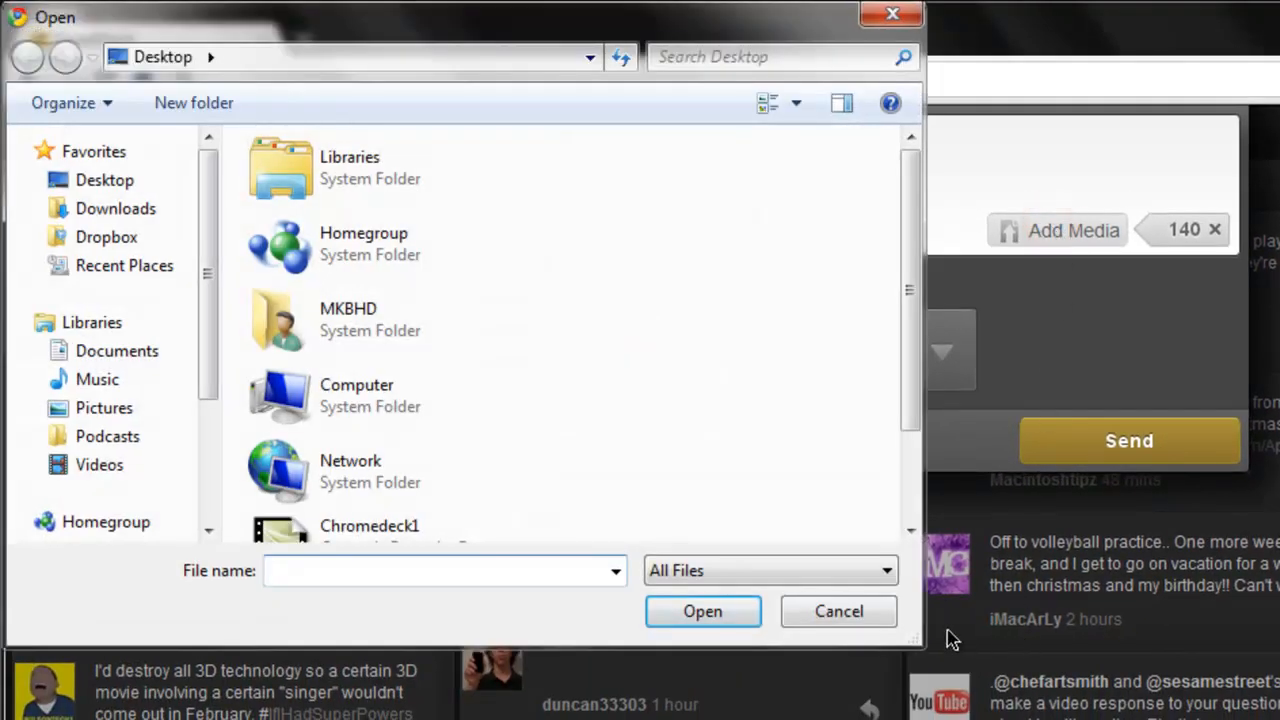
left_click(838, 611)
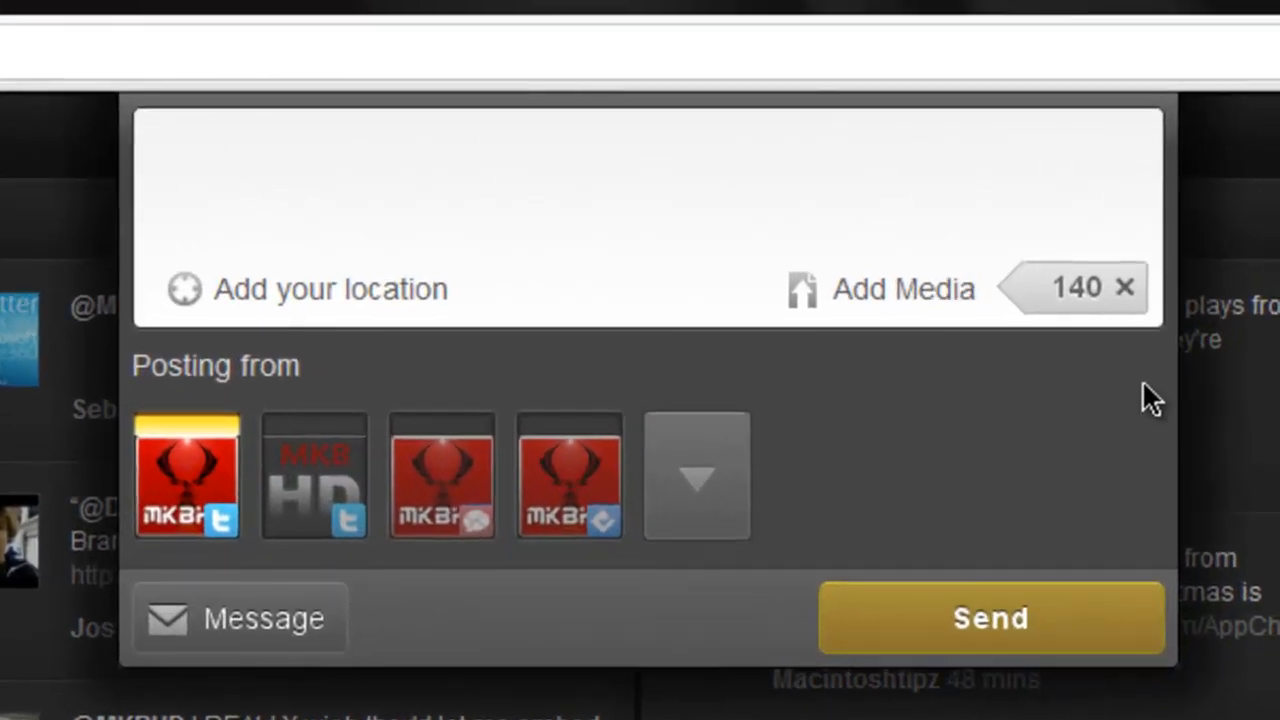
Step: Write the test tweet 'This i… from Chromedeck' and send it
type("This is a test tweet")
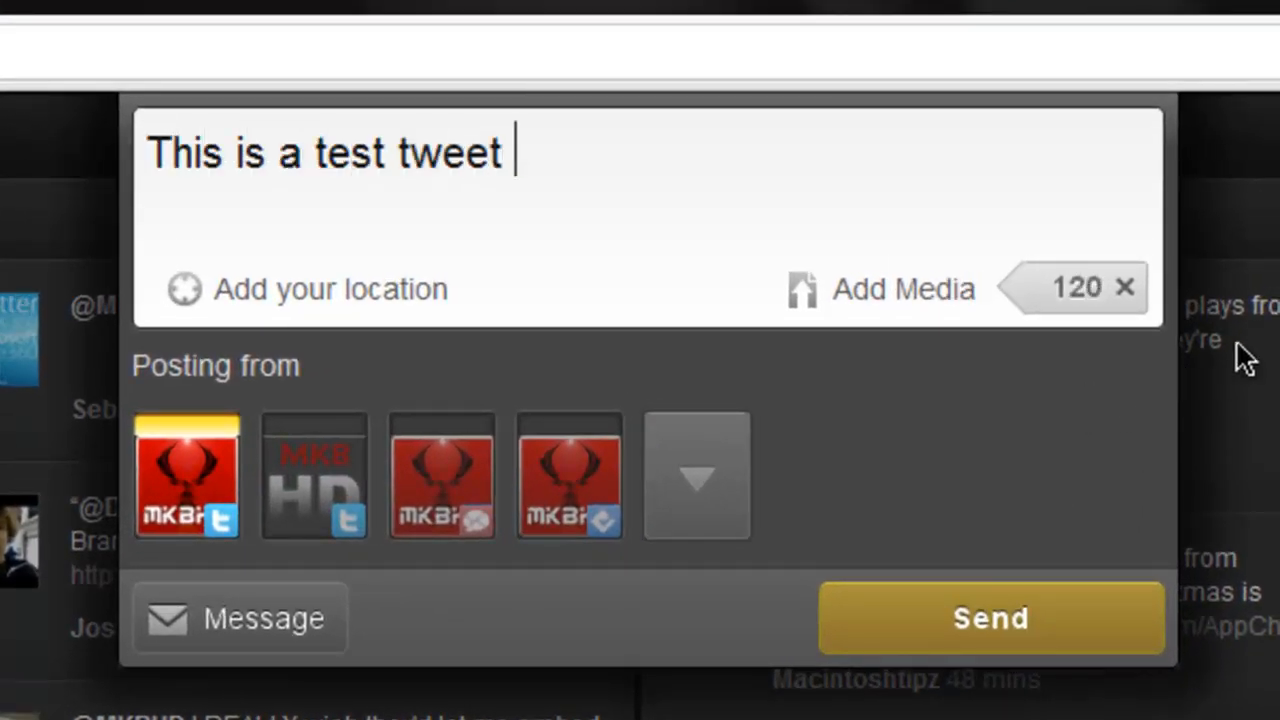
type("from Chromedeck")
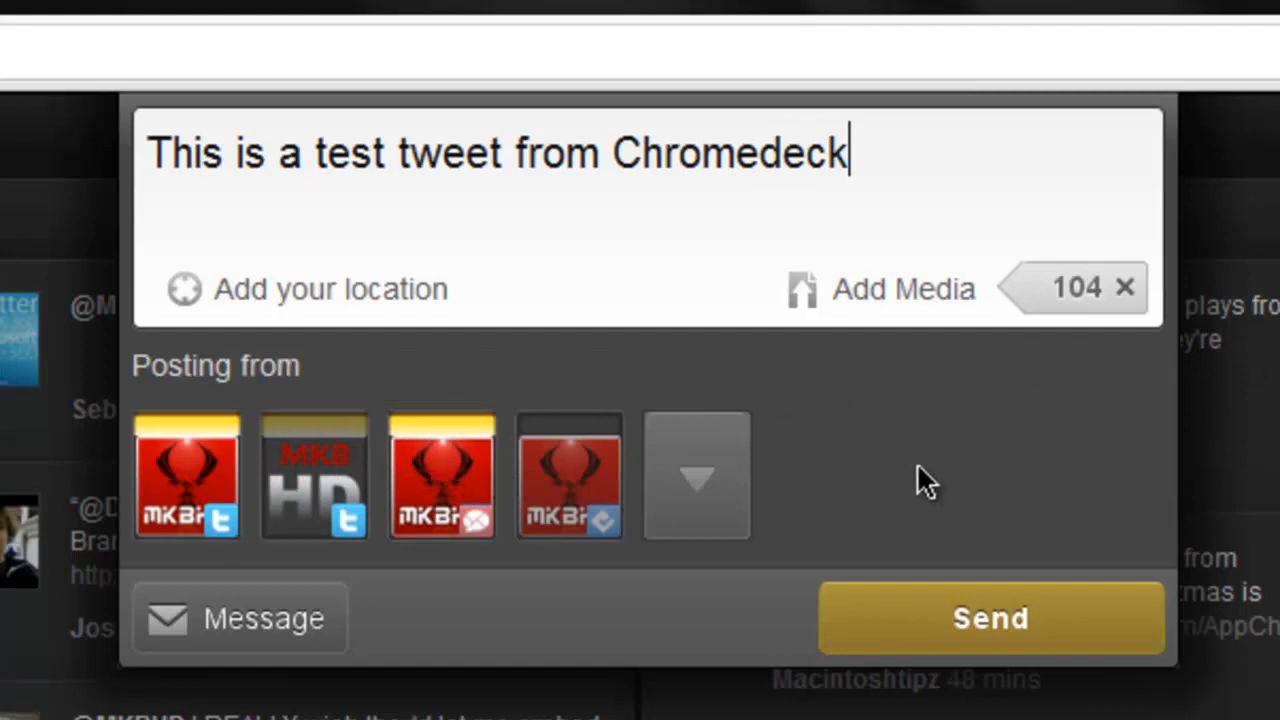
left_click(989, 617)
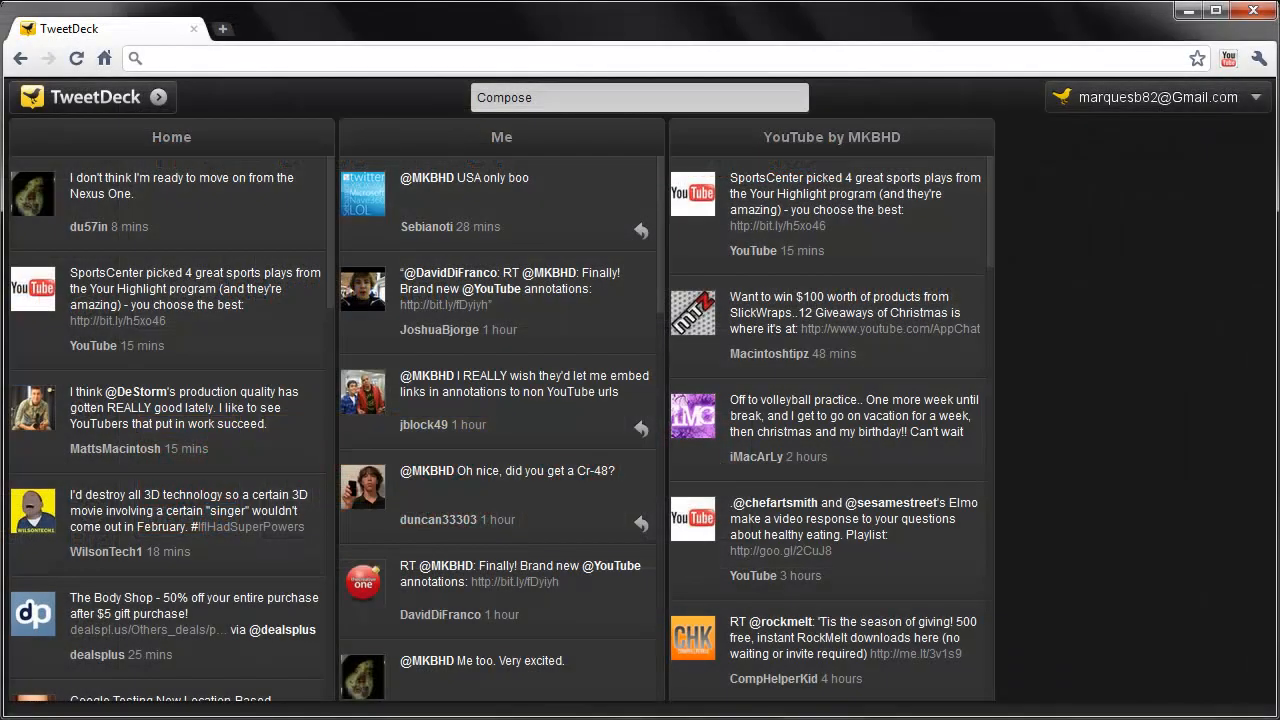
left_click(1259, 58)
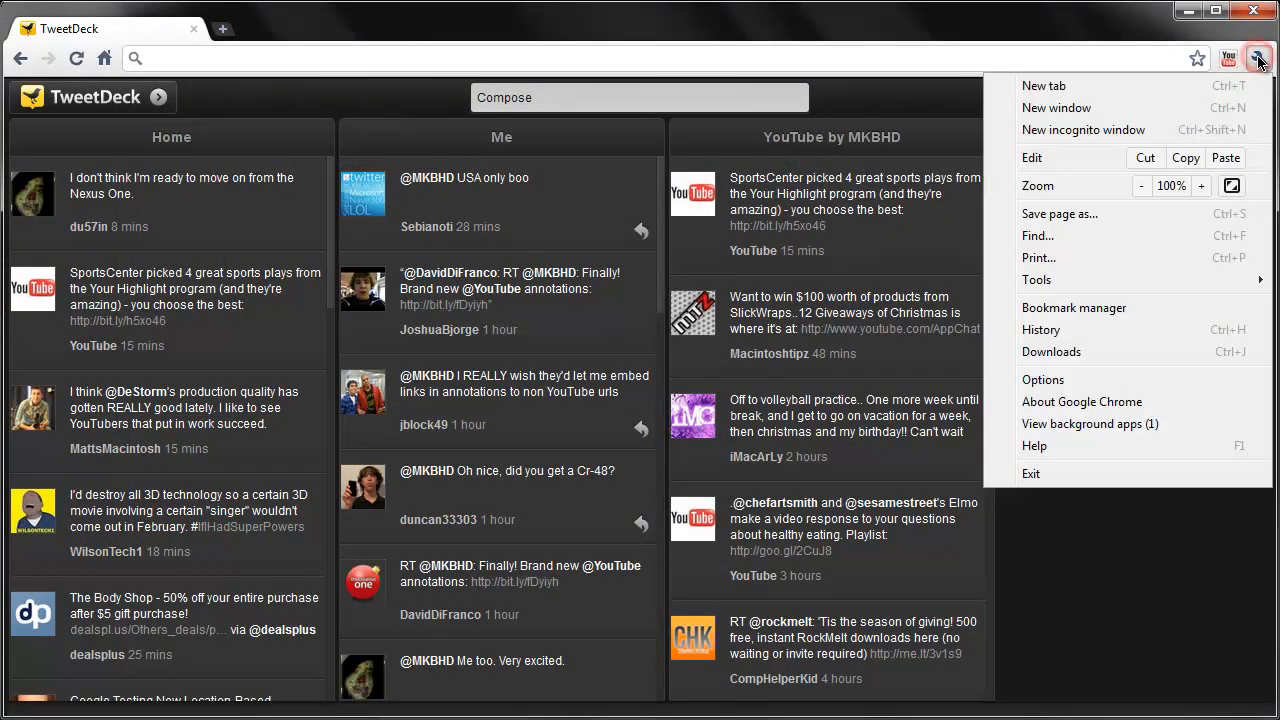
left_click(1202, 186)
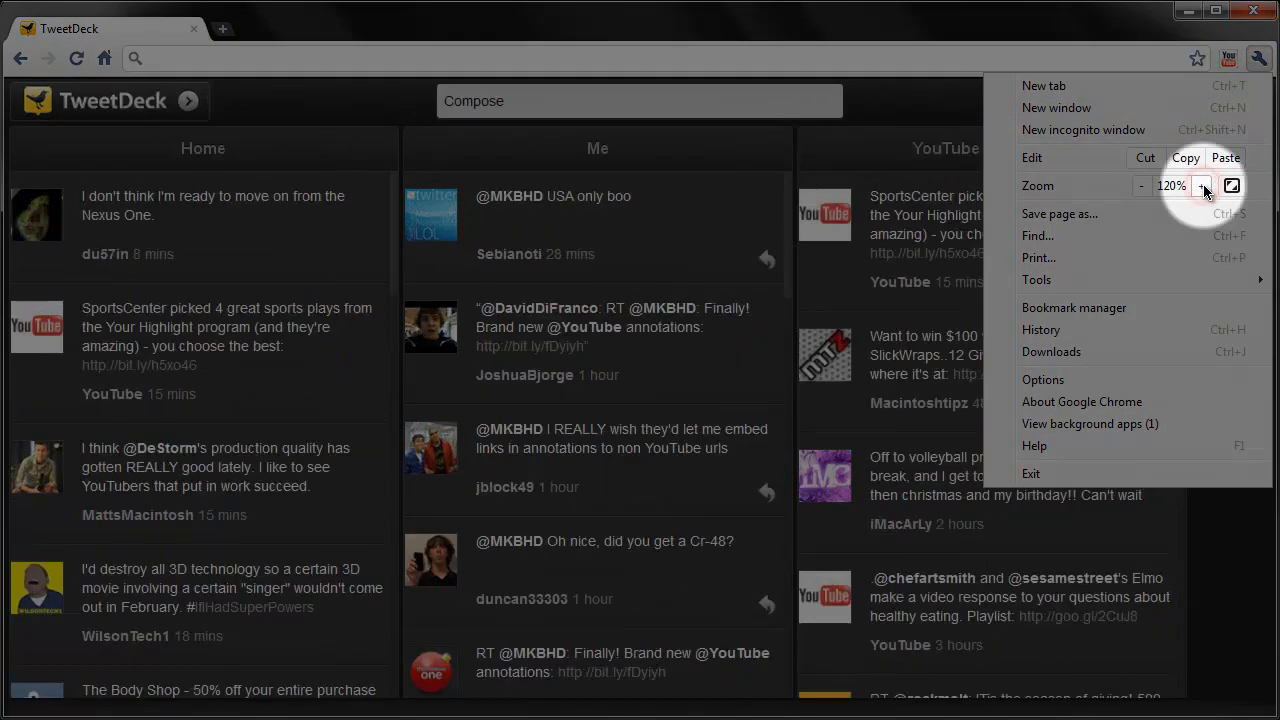
left_click(1201, 186)
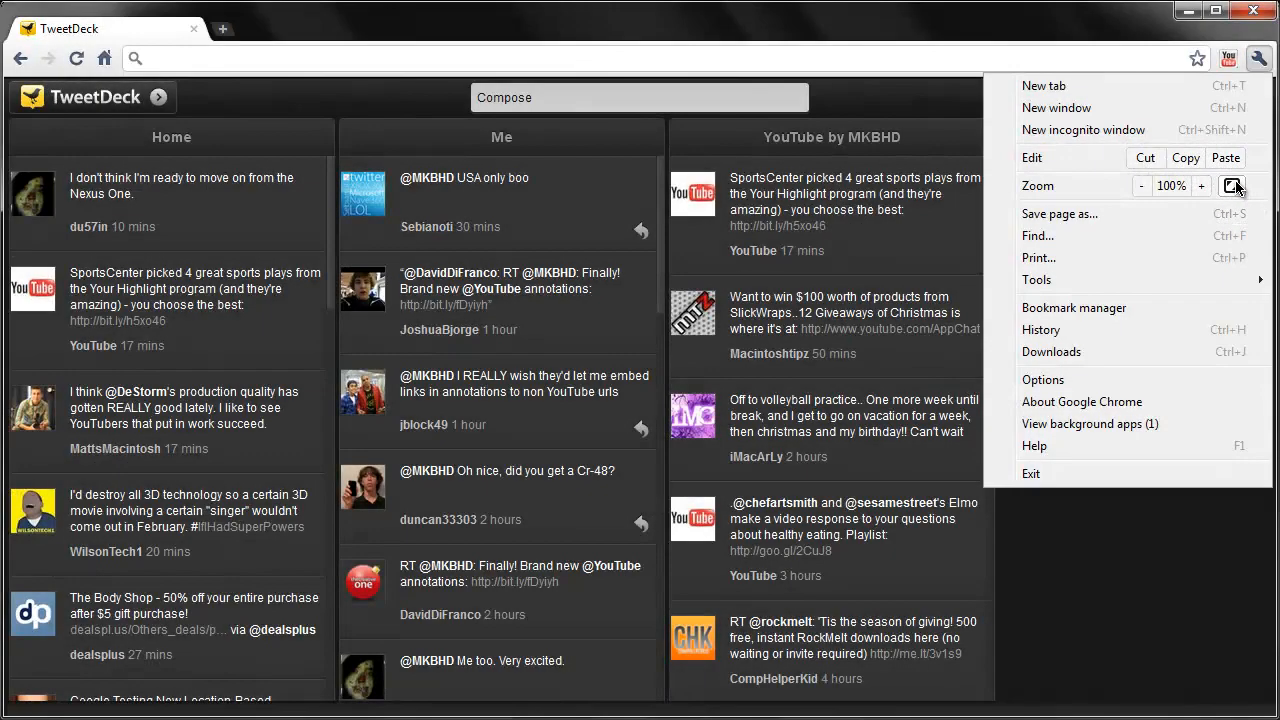
left_click(1259, 58)
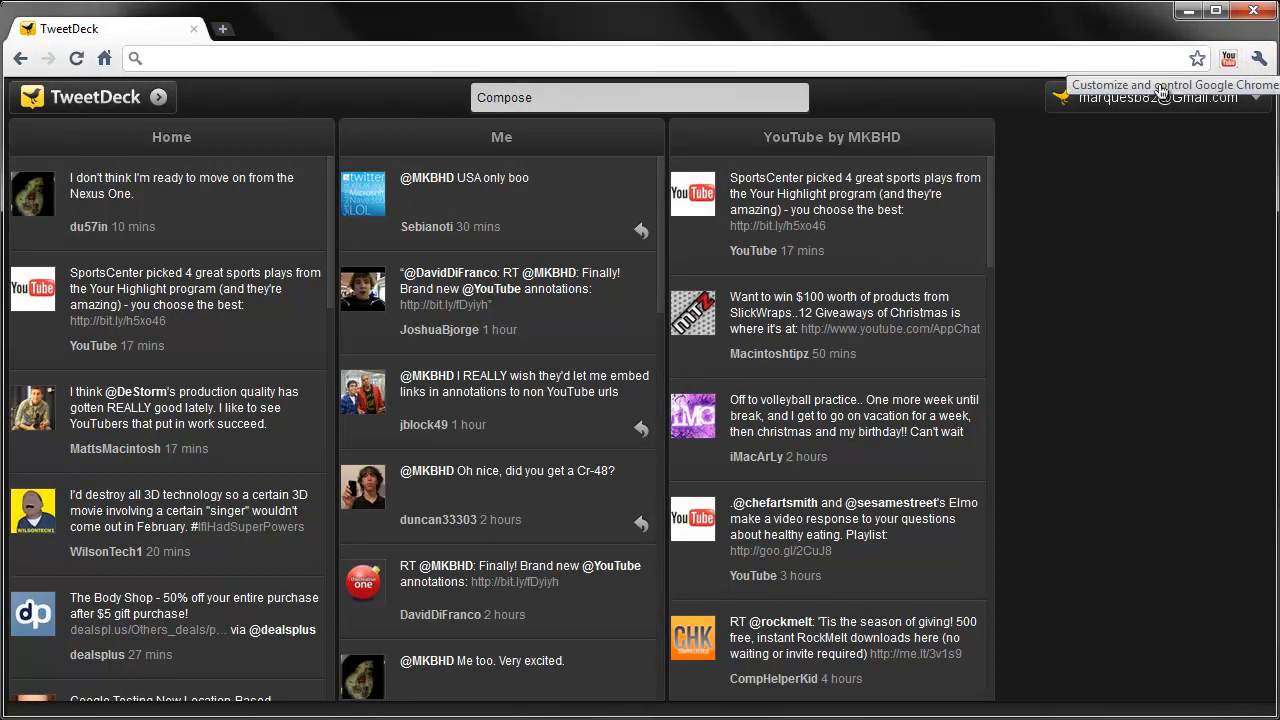
mouse_move(320, 58)
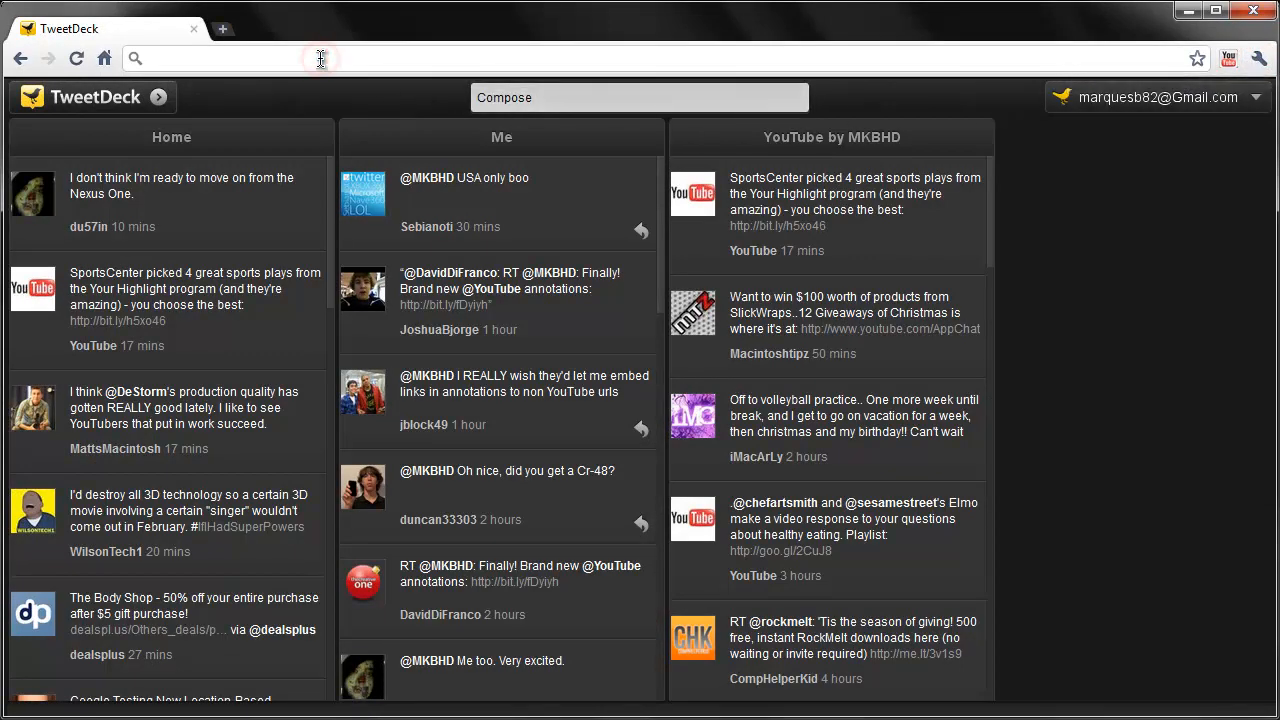
type("o")
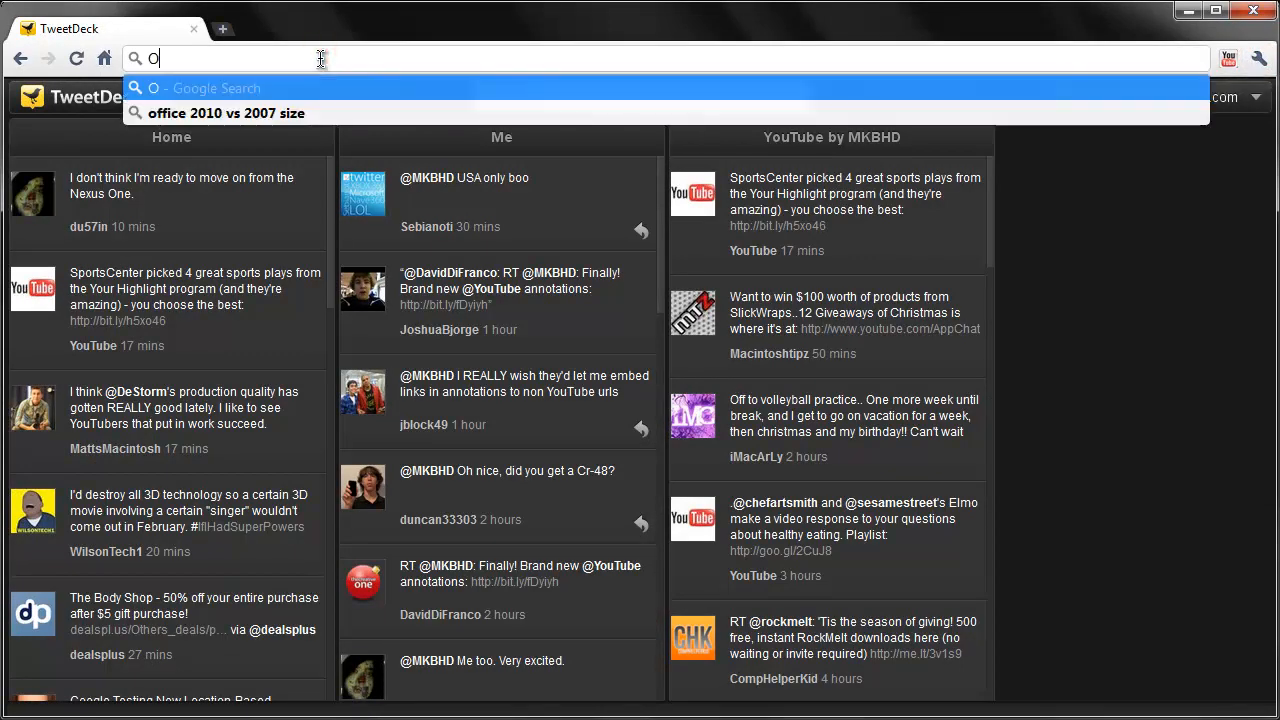
type("ne")
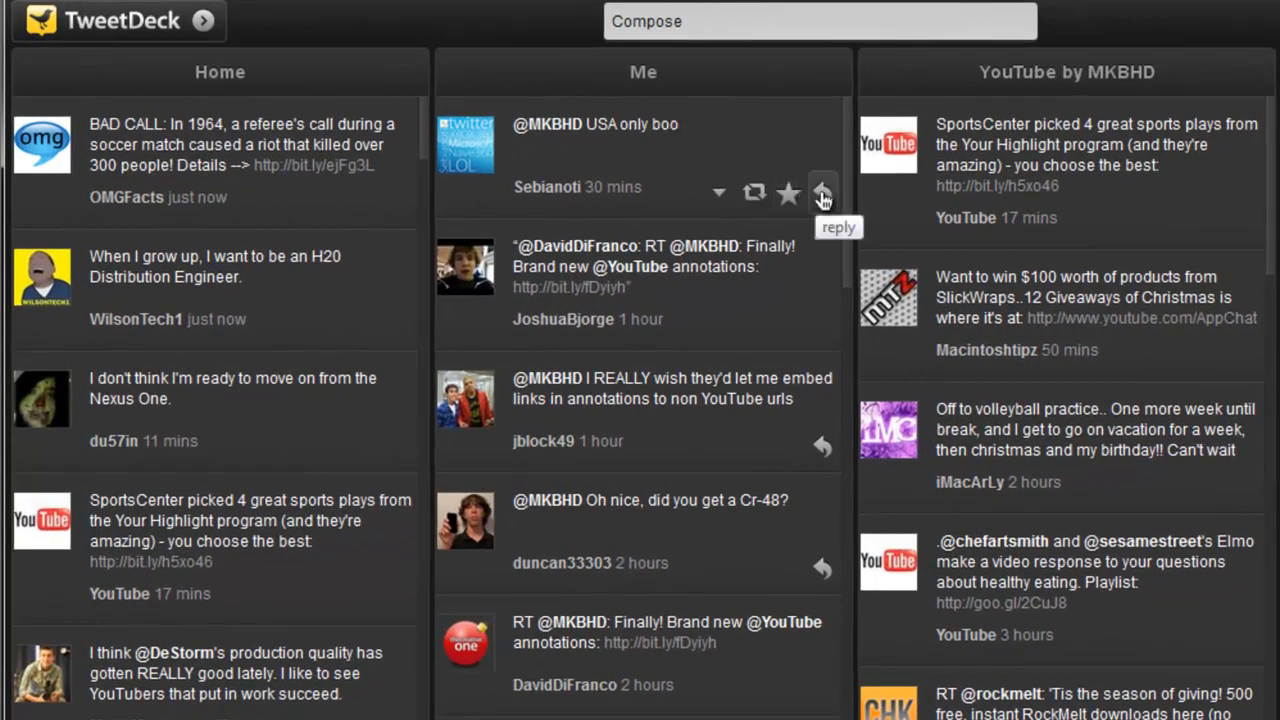
Step: Reply 'Very true!' to the USA only boo tweet and send it
left_click(821, 192)
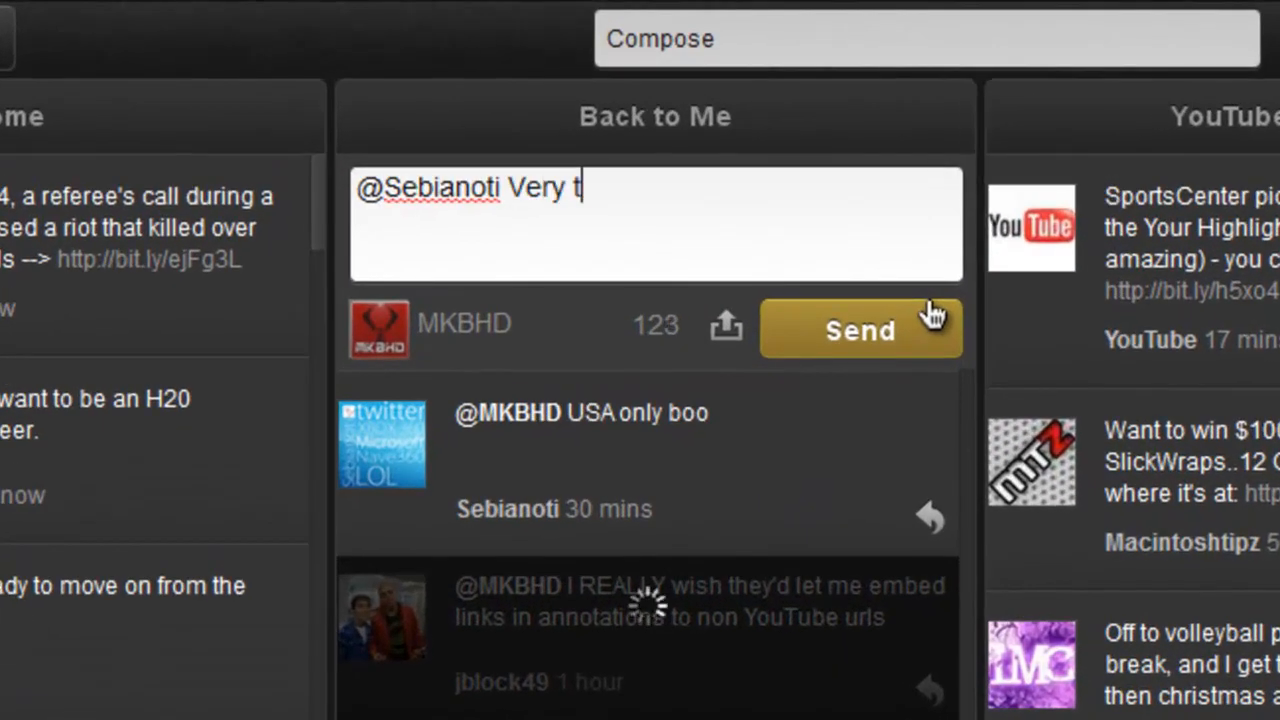
type("rue!")
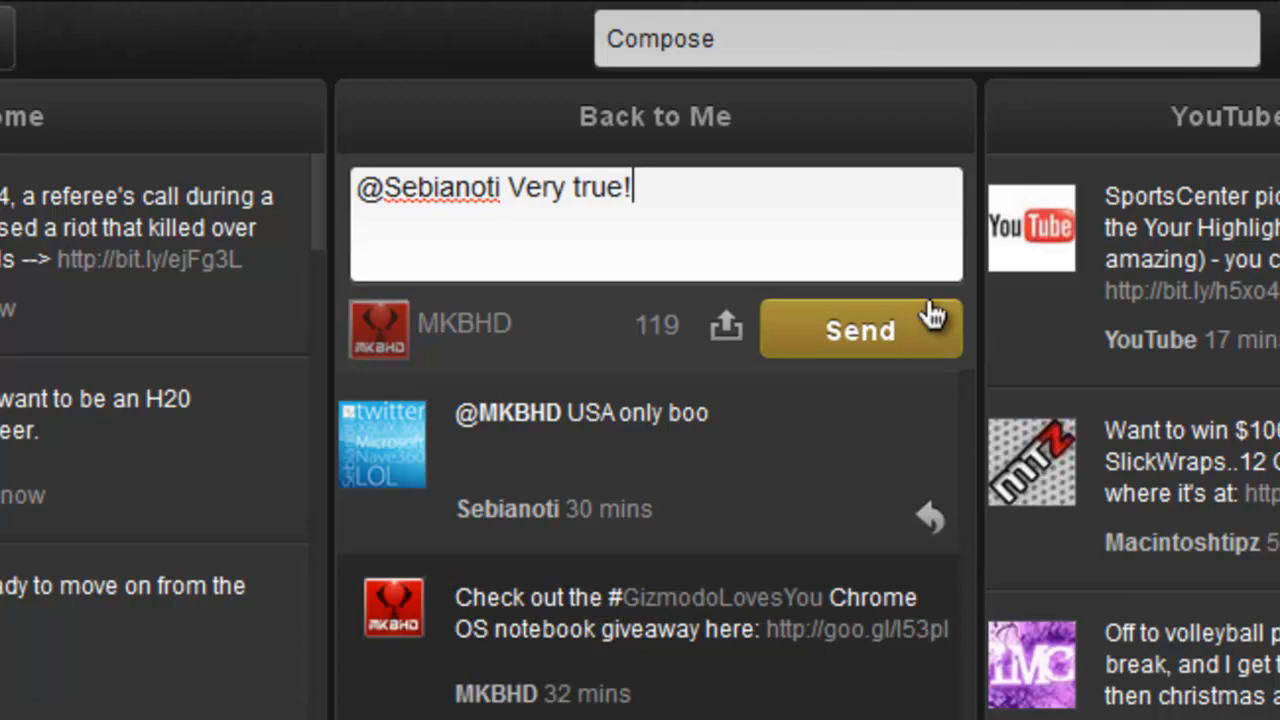
left_click(859, 330)
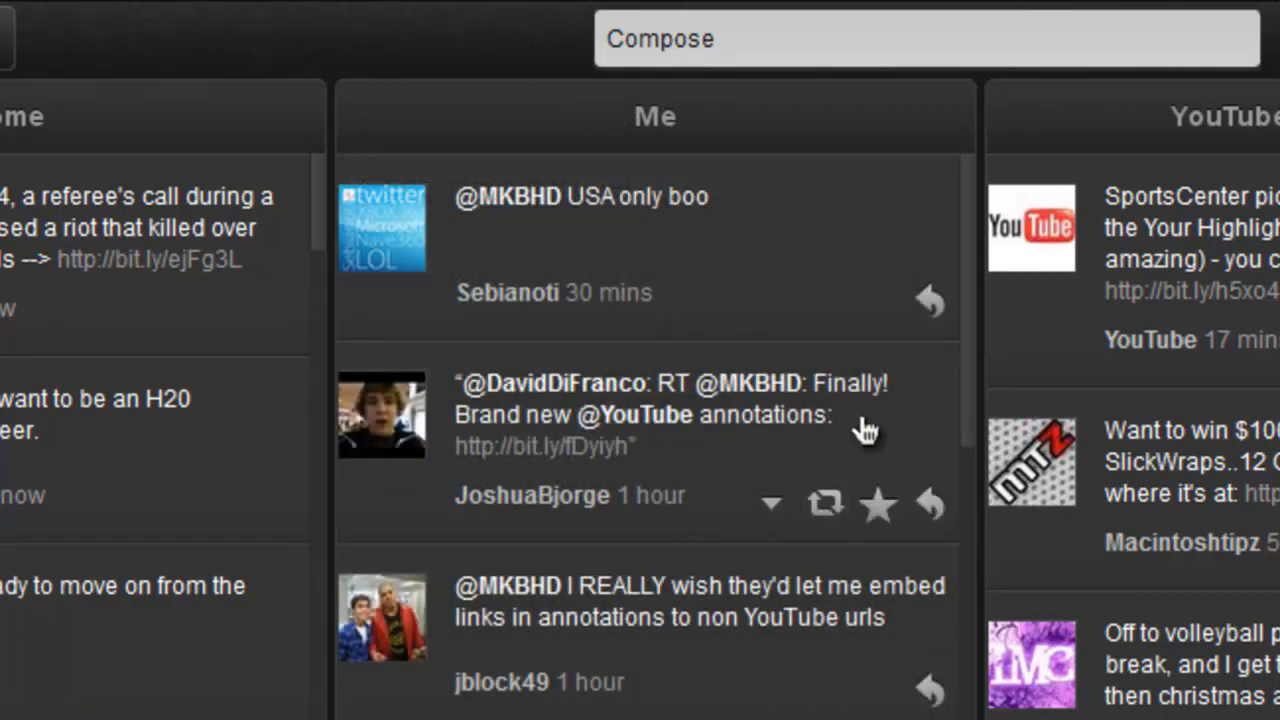
mouse_move(835, 320)
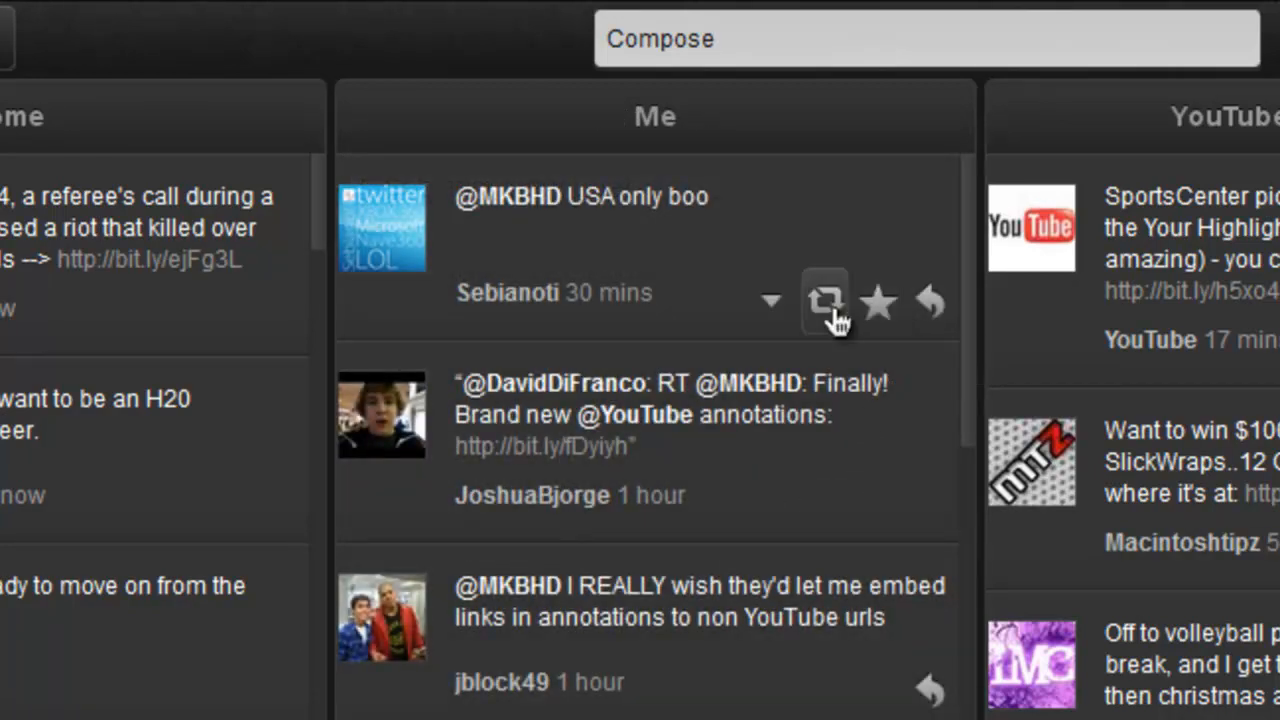
Step: Open and then dismiss the tweet's more-actions dropdown
left_click(771, 300)
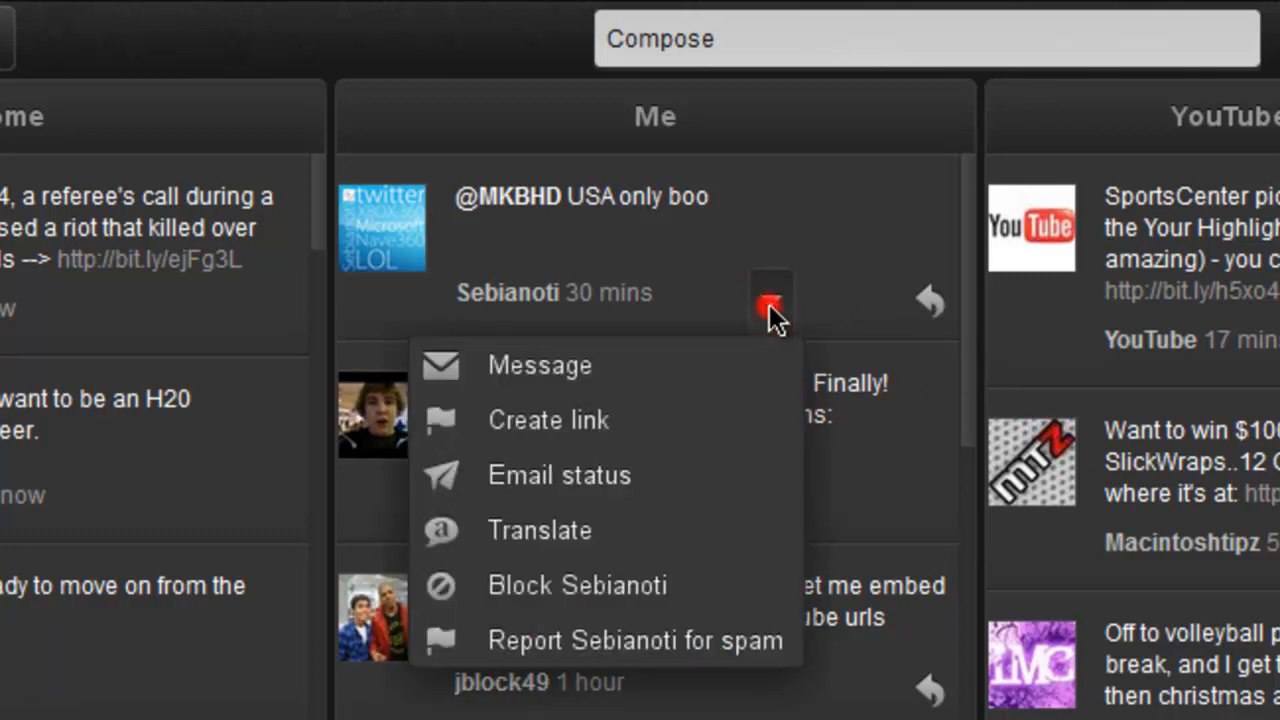
left_click(770, 305)
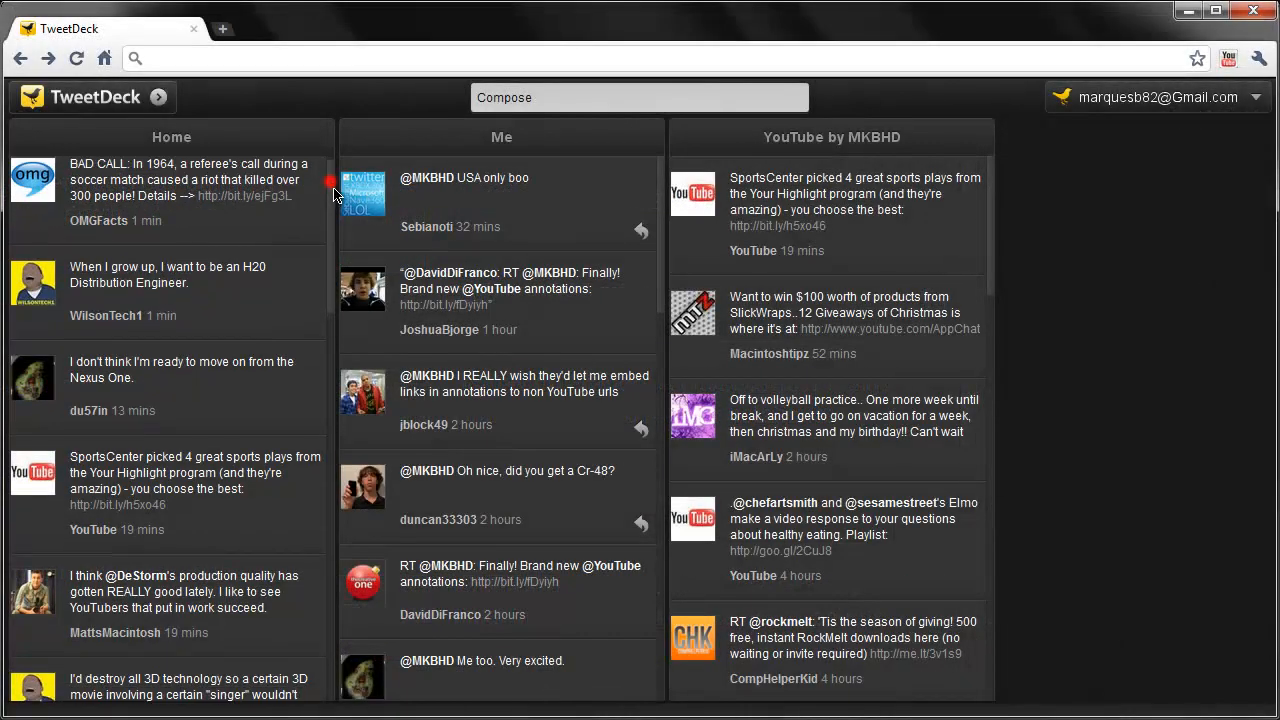
Step: Scroll the Home column back to tweets from about four hours ago
scroll("down", 3)
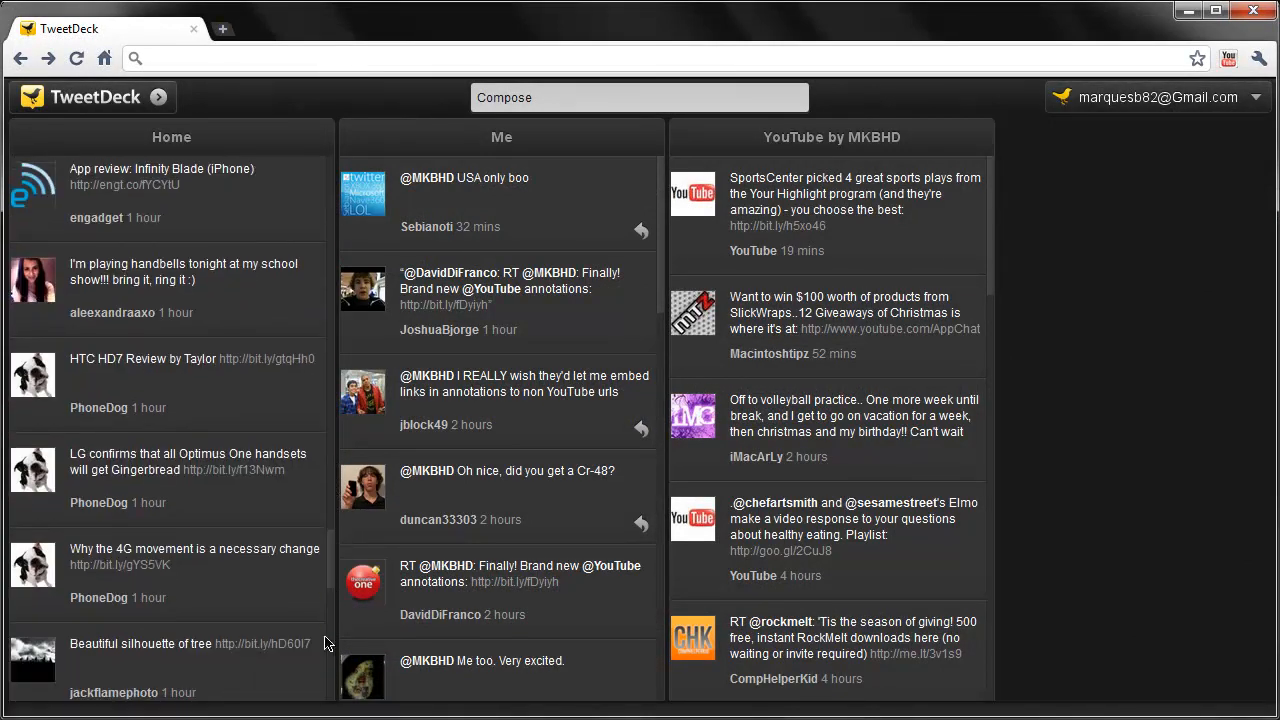
scroll("down", 3)
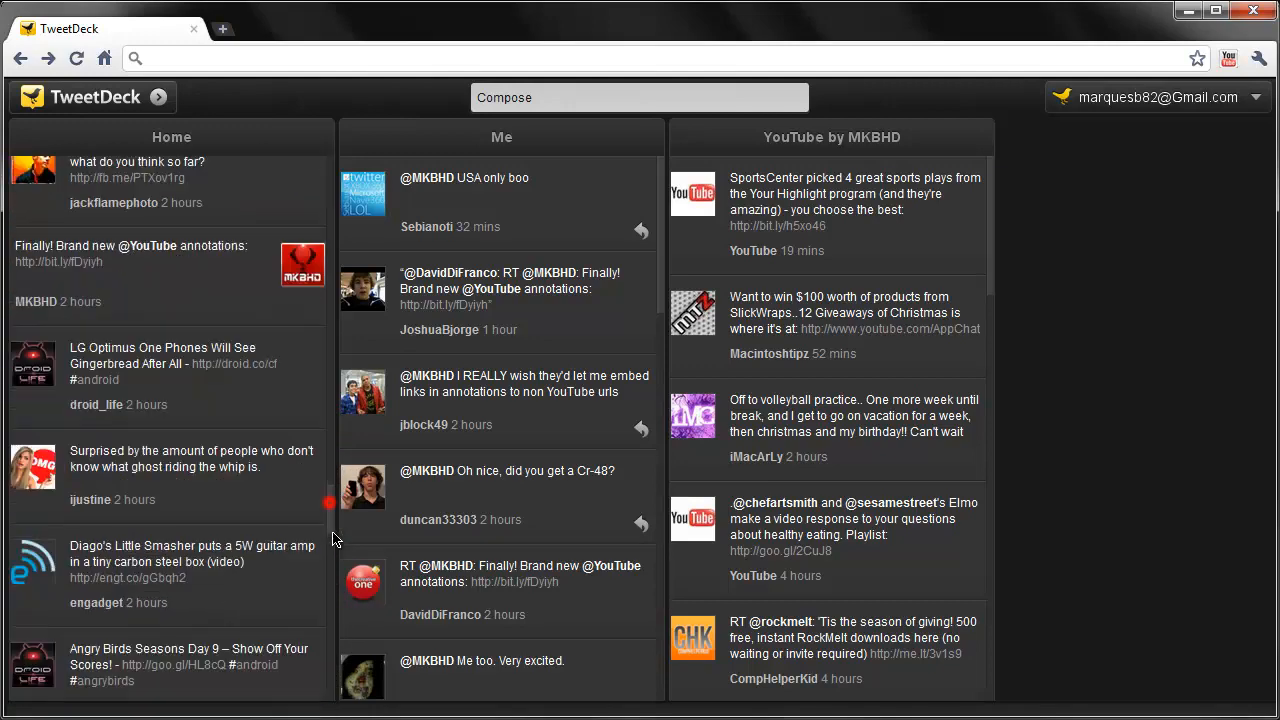
scroll("down", 3)
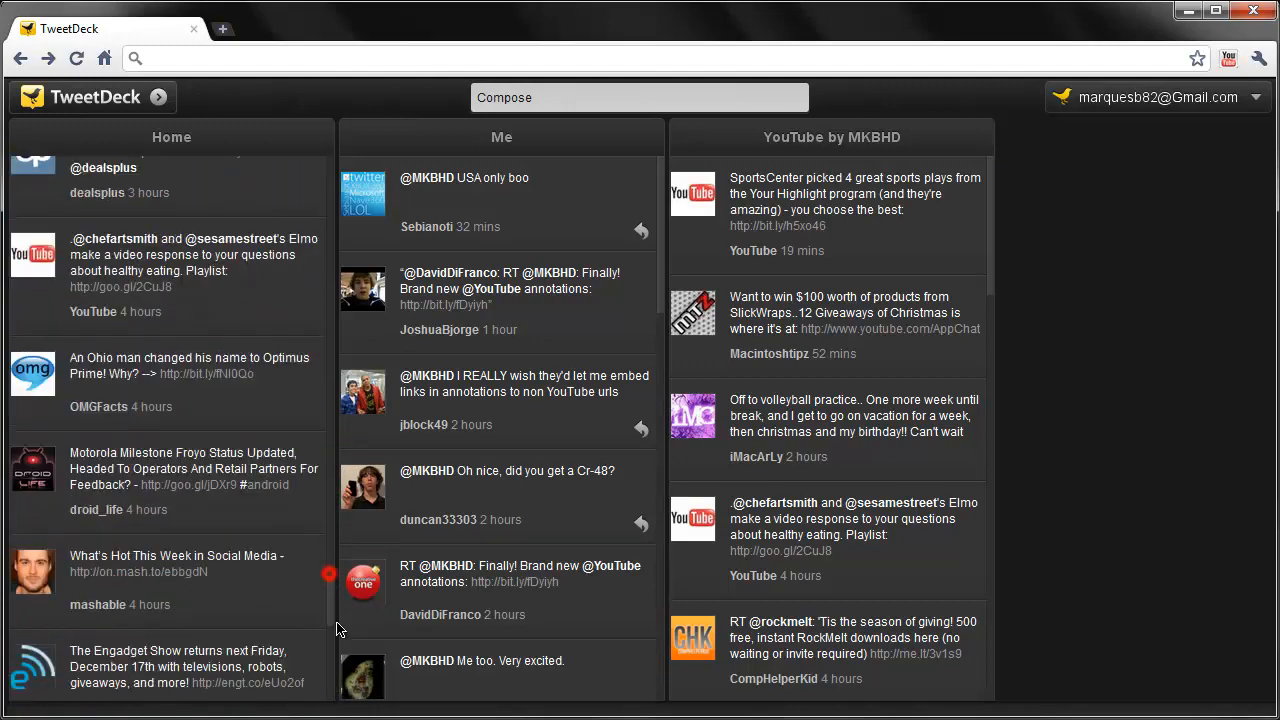
scroll("down", 3)
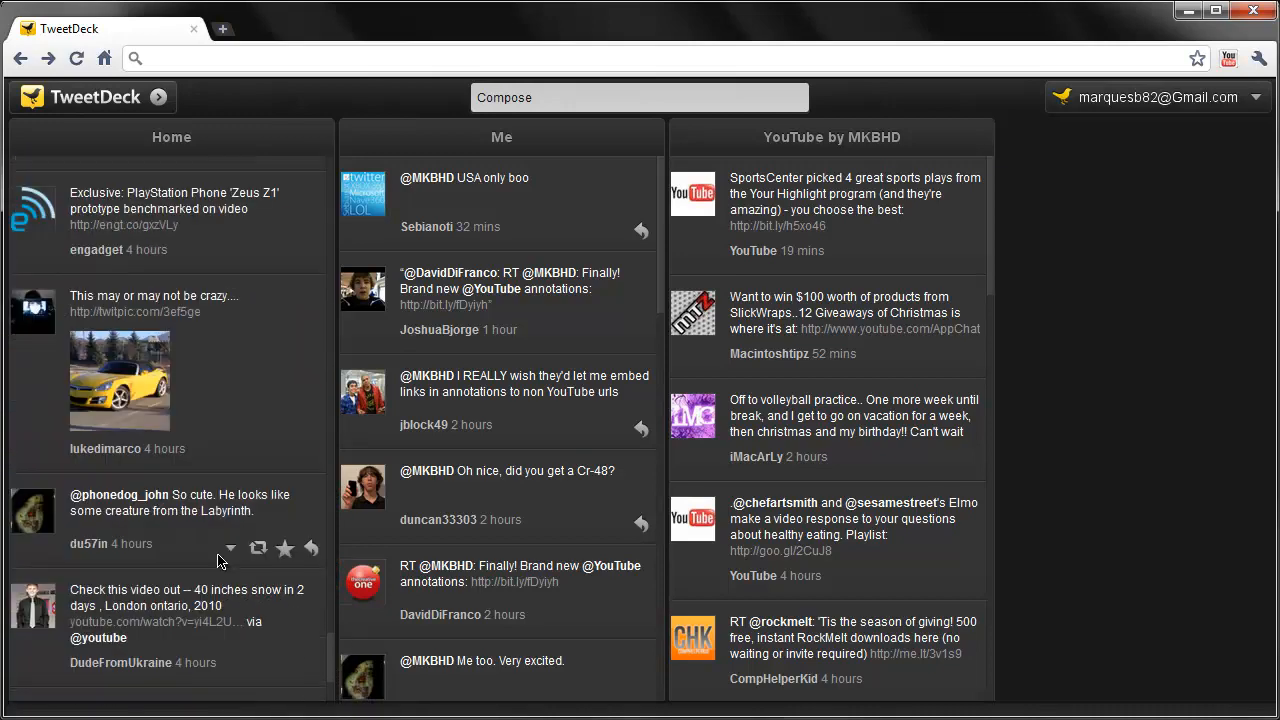
scroll("down", 3)
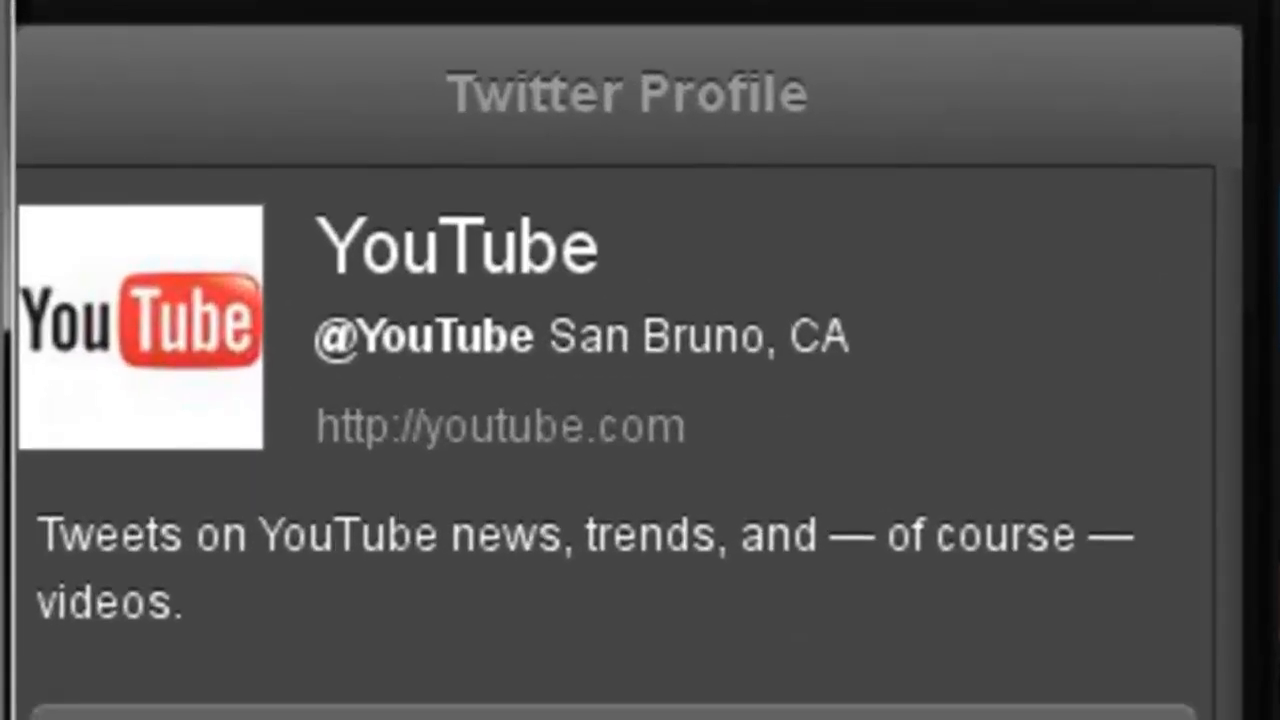
Step: Scroll the YouTube profile, then open the mentioned MKBHD account's own profile
scroll("down", 3)
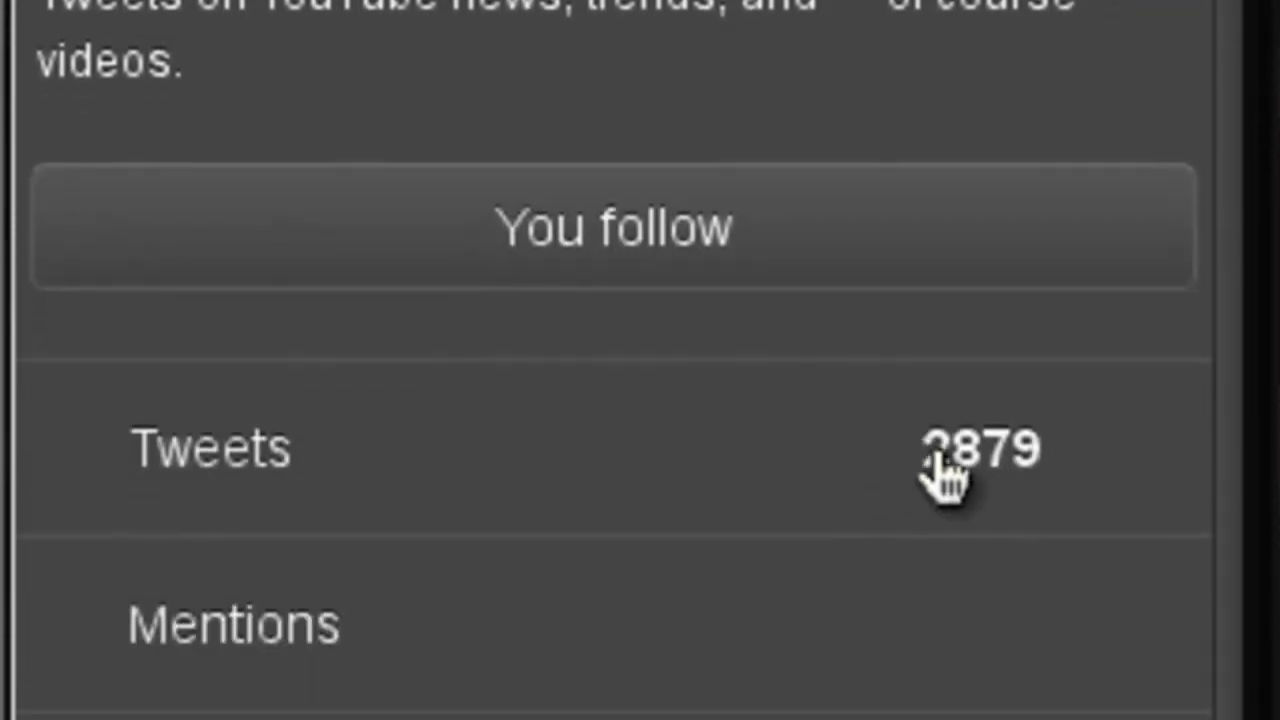
scroll("down", 3)
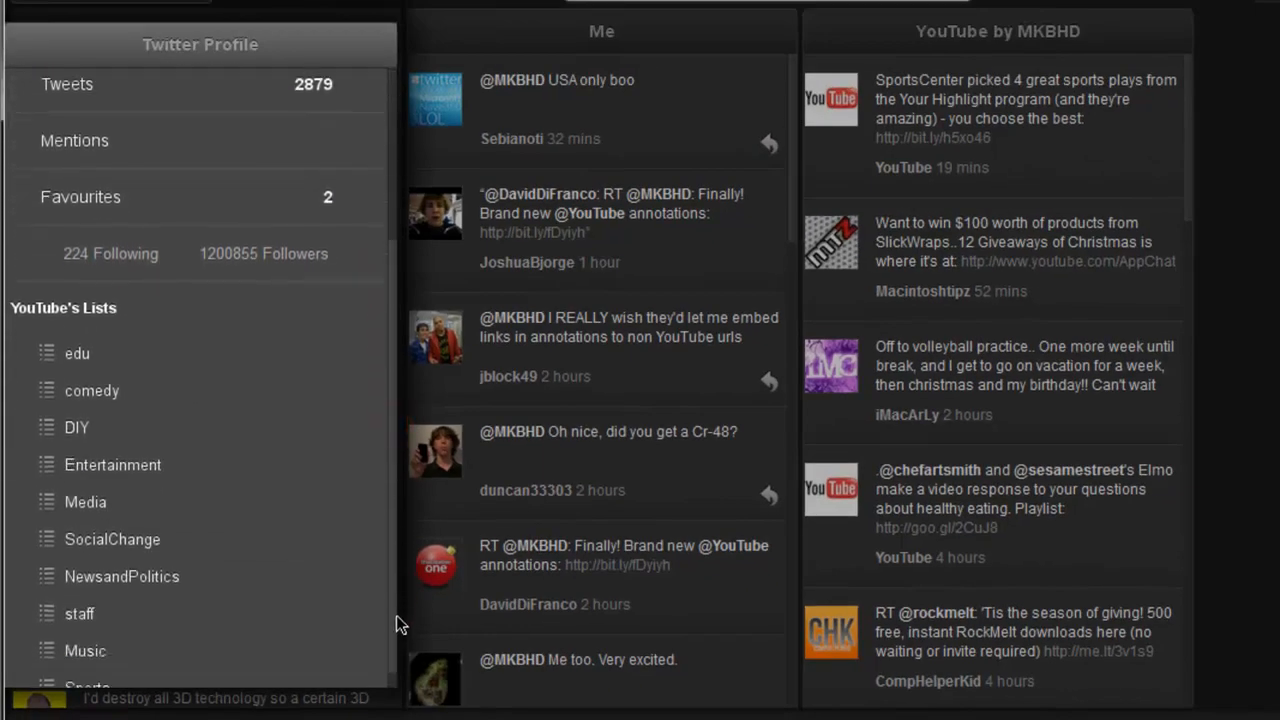
scroll("down", 3)
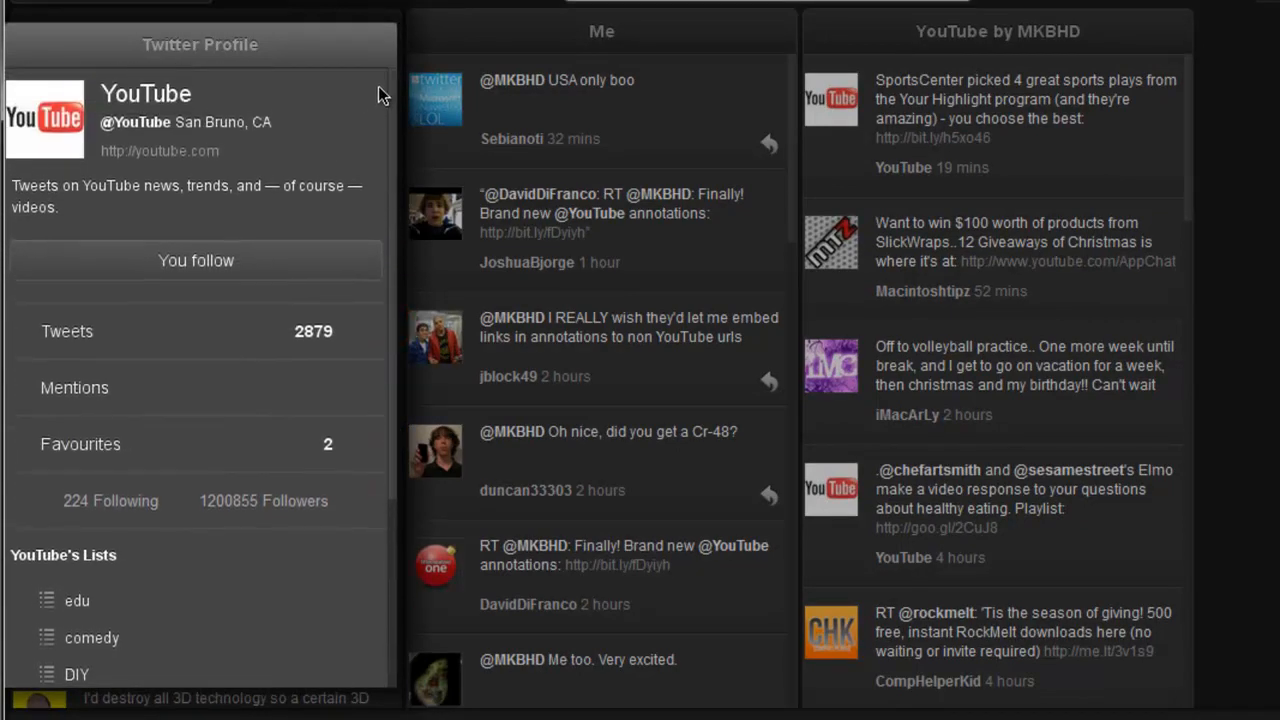
mouse_move(414, 82)
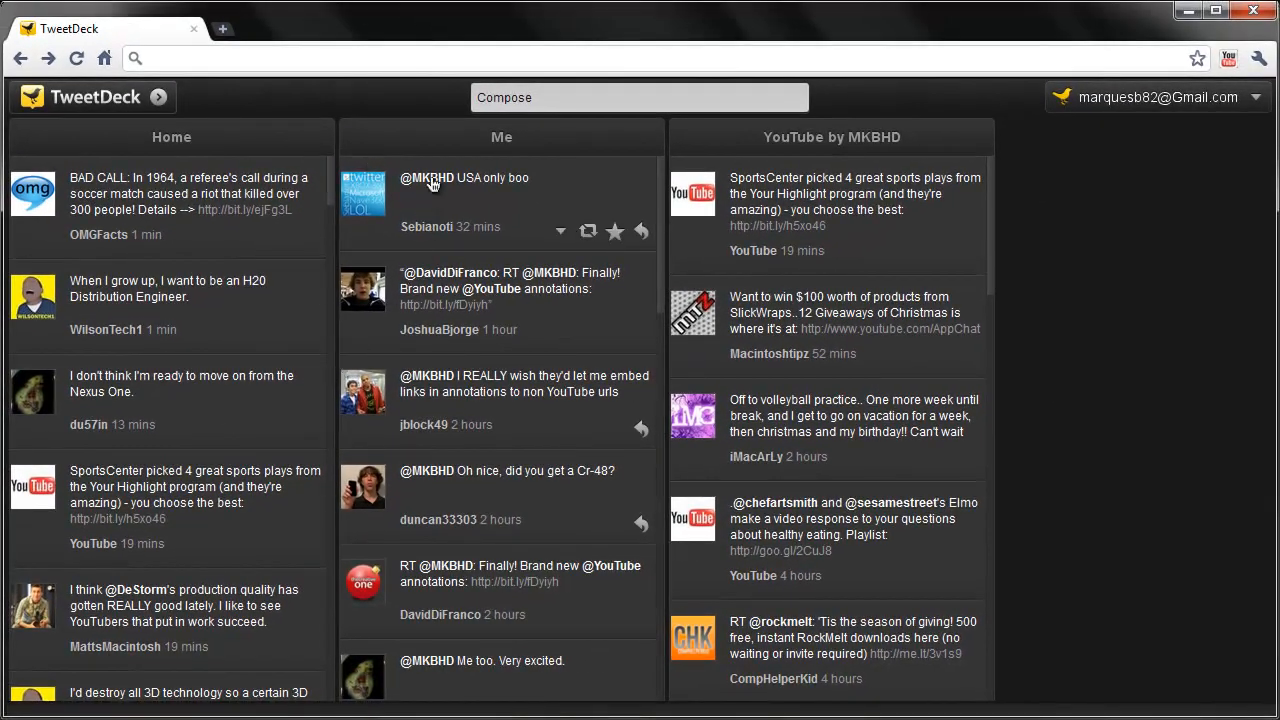
left_click(425, 178)
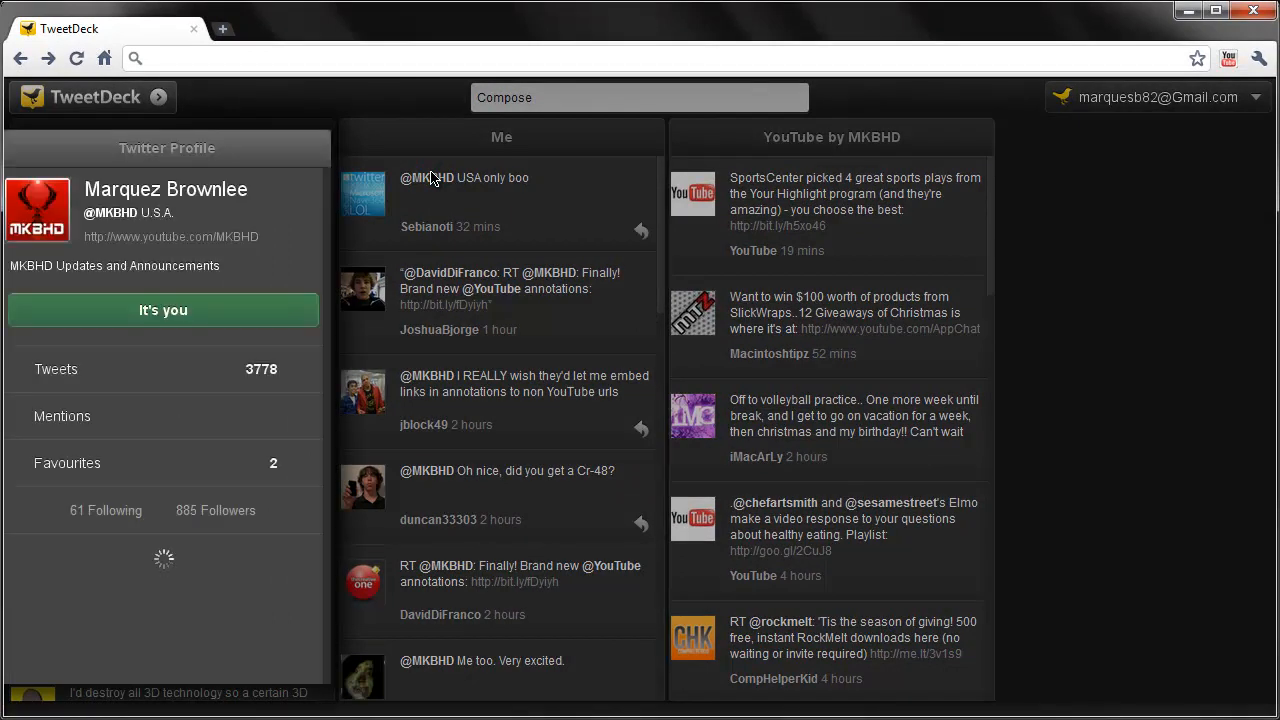